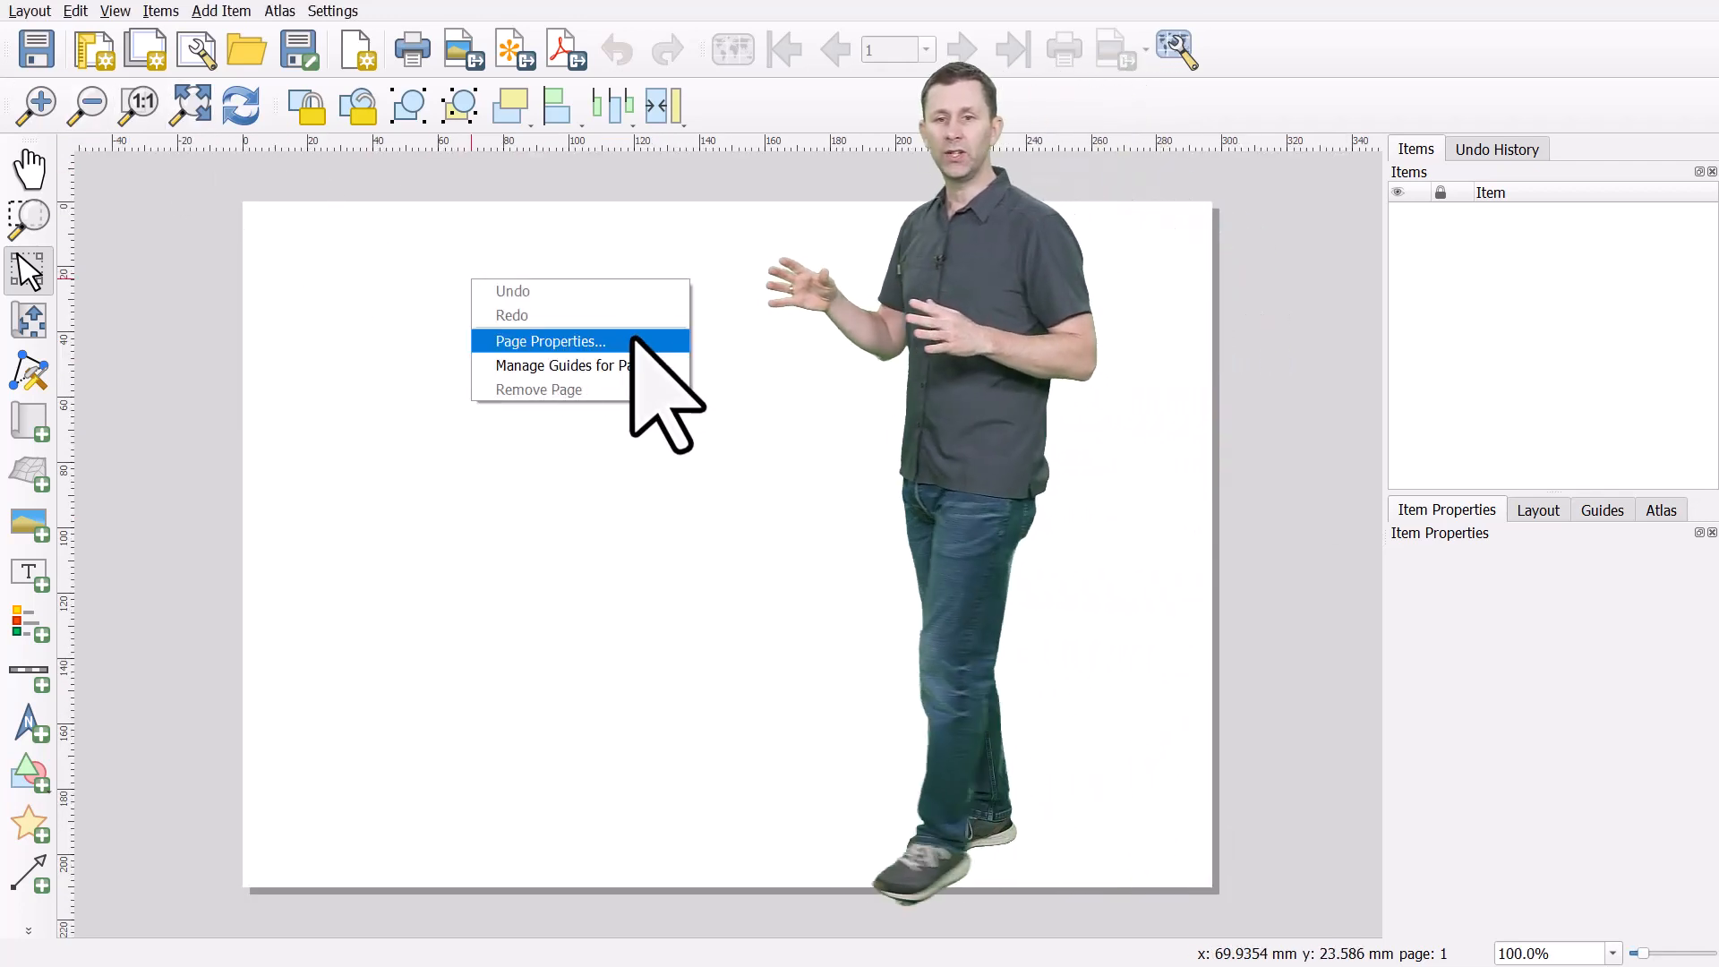
Step: Show the page properties: an A4 landscape page of 297 by 210 mm
{"action": "left_click", "coordinate": [550, 340]}
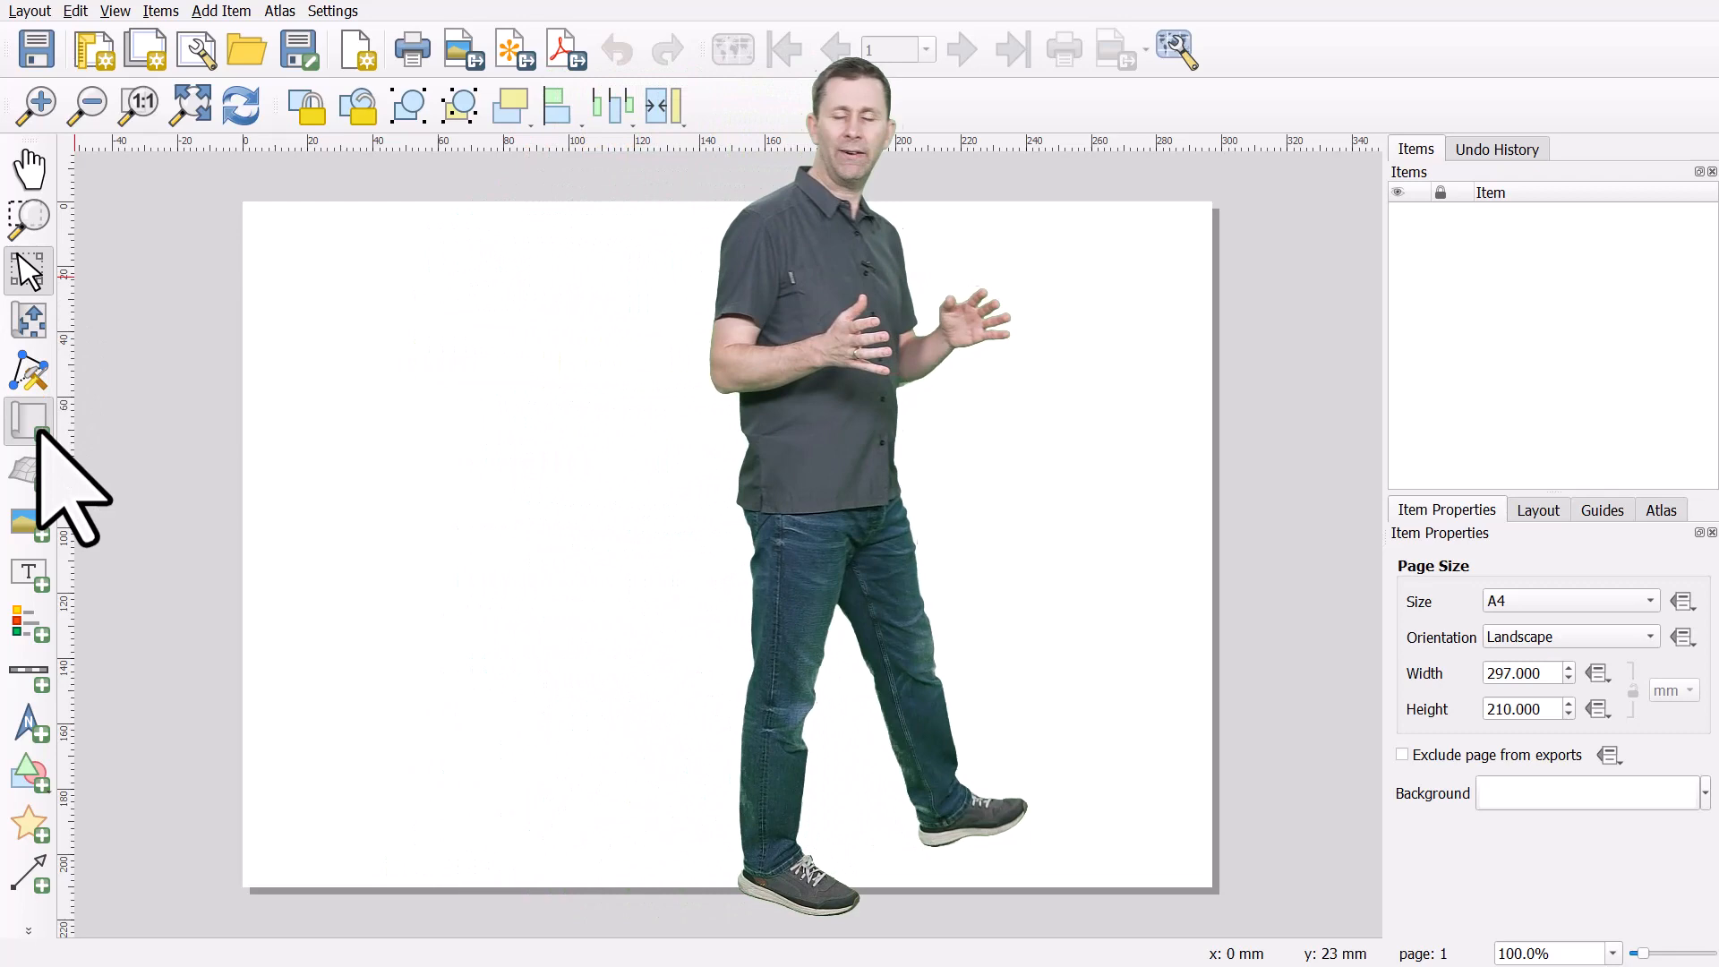
Step: Draw a map frame of Scotland onto the page
{"action": "left_click_drag", "start_coordinate": [429, 330], "coordinate": [1008, 833]}
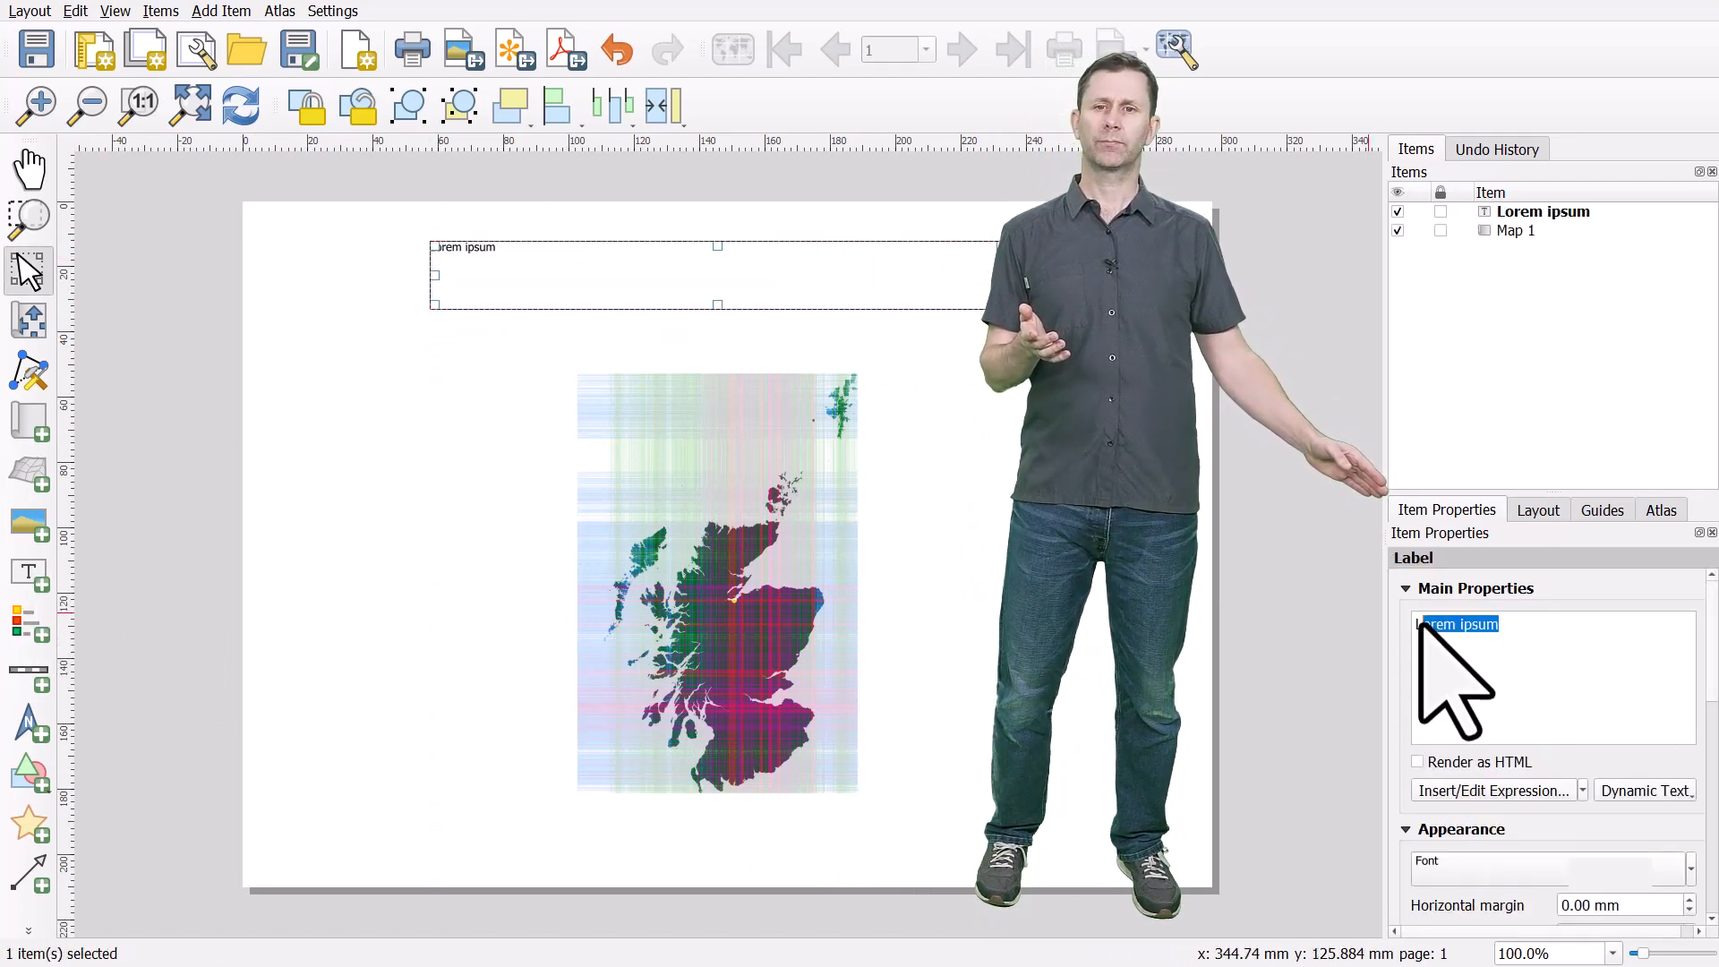
Step: Replace the label's 'Lorem ipsum' text with 'Map title' above the Scotland map
{"action": "type", "text": "Map ti"}
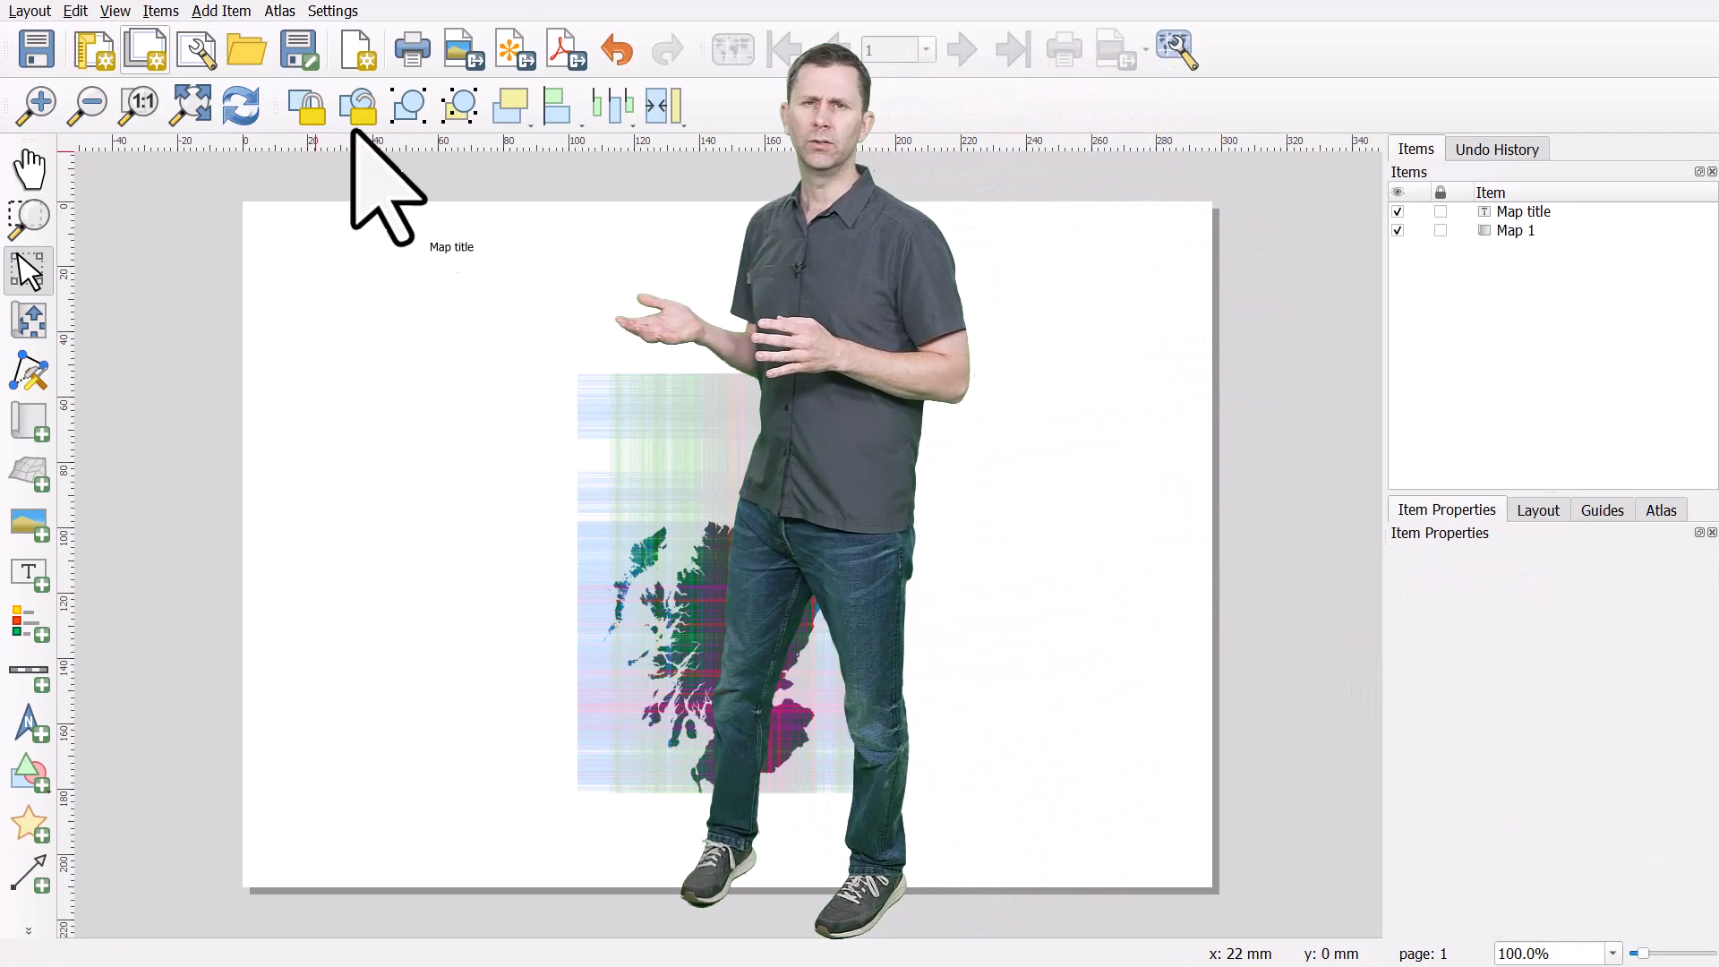
{"action": "left_click", "coordinate": [114, 11]}
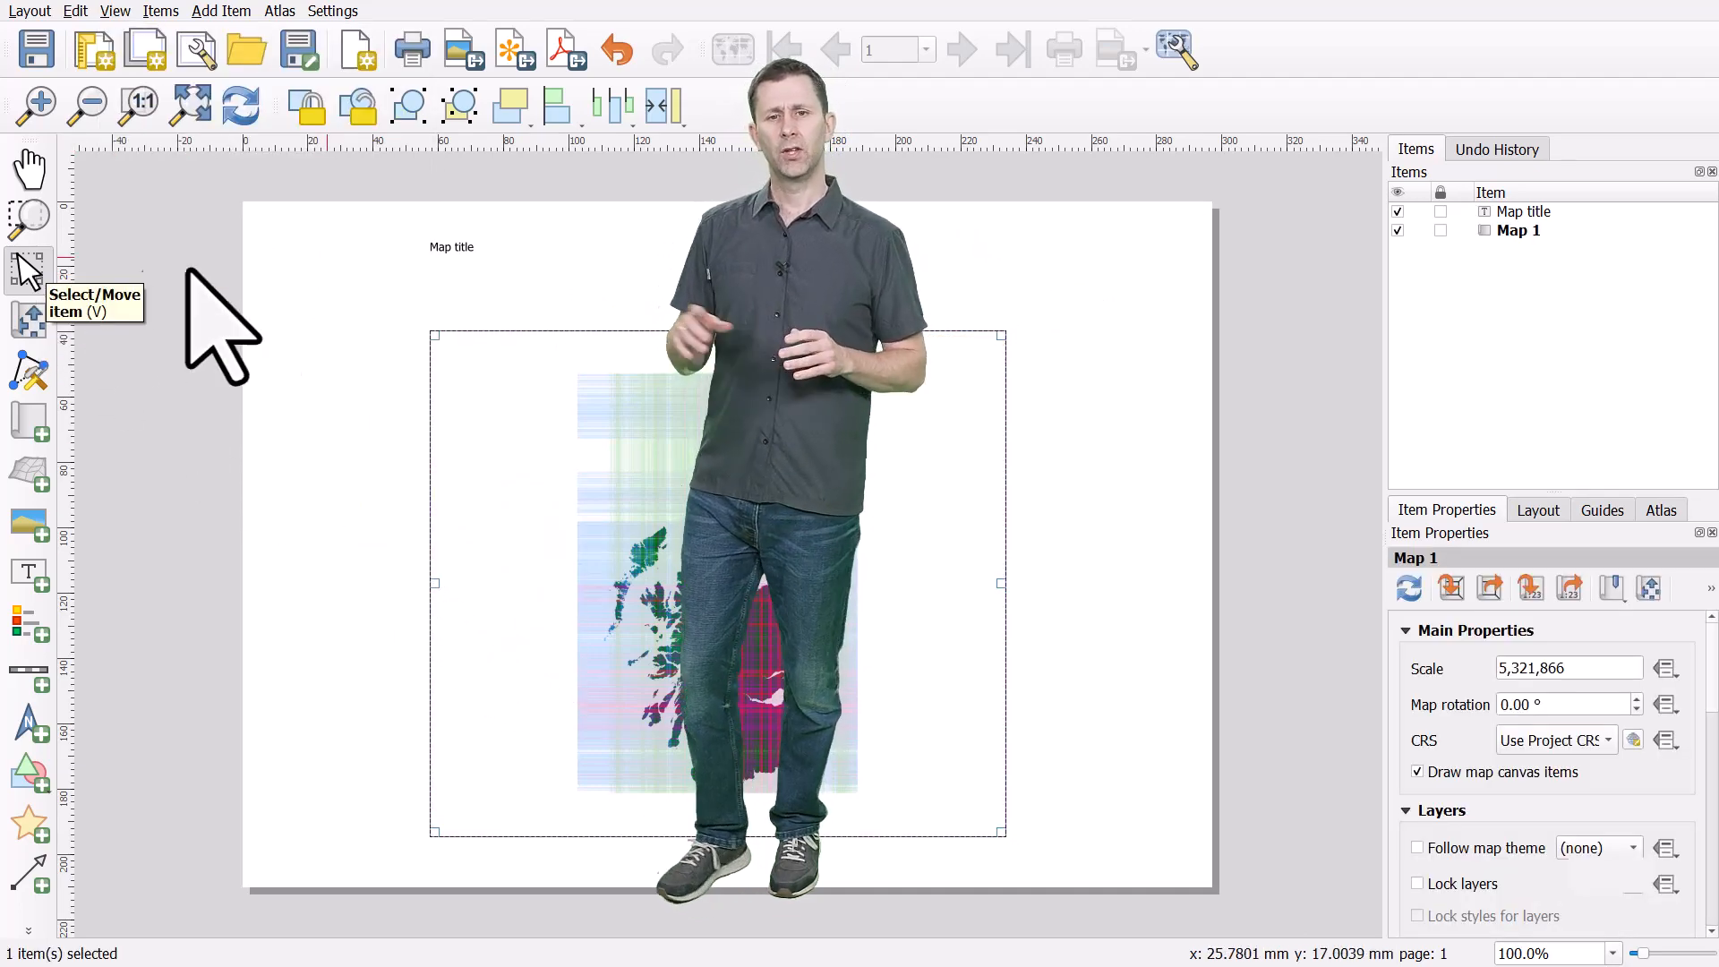
Step: Add a second map item, Map 2, showing a close-up of northern Scotland
{"action": "left_click", "coordinate": [451, 247]}
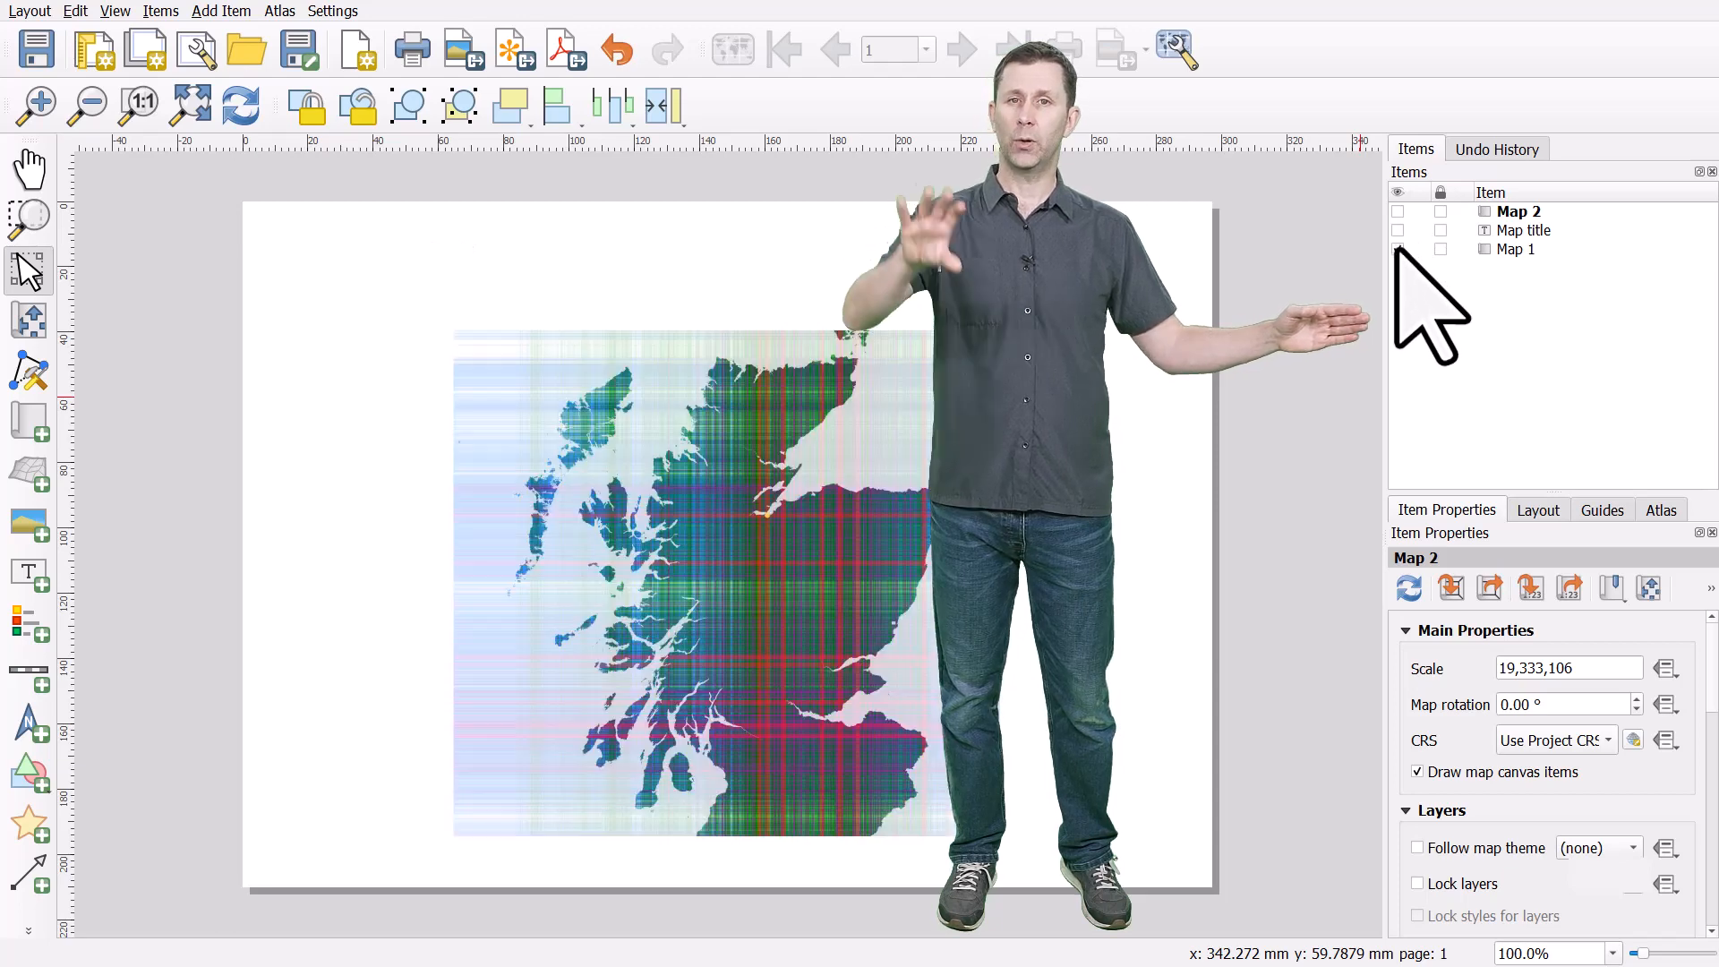
Step: Lock Map 2 and hide it, leaving the Map title and Map 1 visible
{"action": "left_click", "coordinate": [1518, 211]}
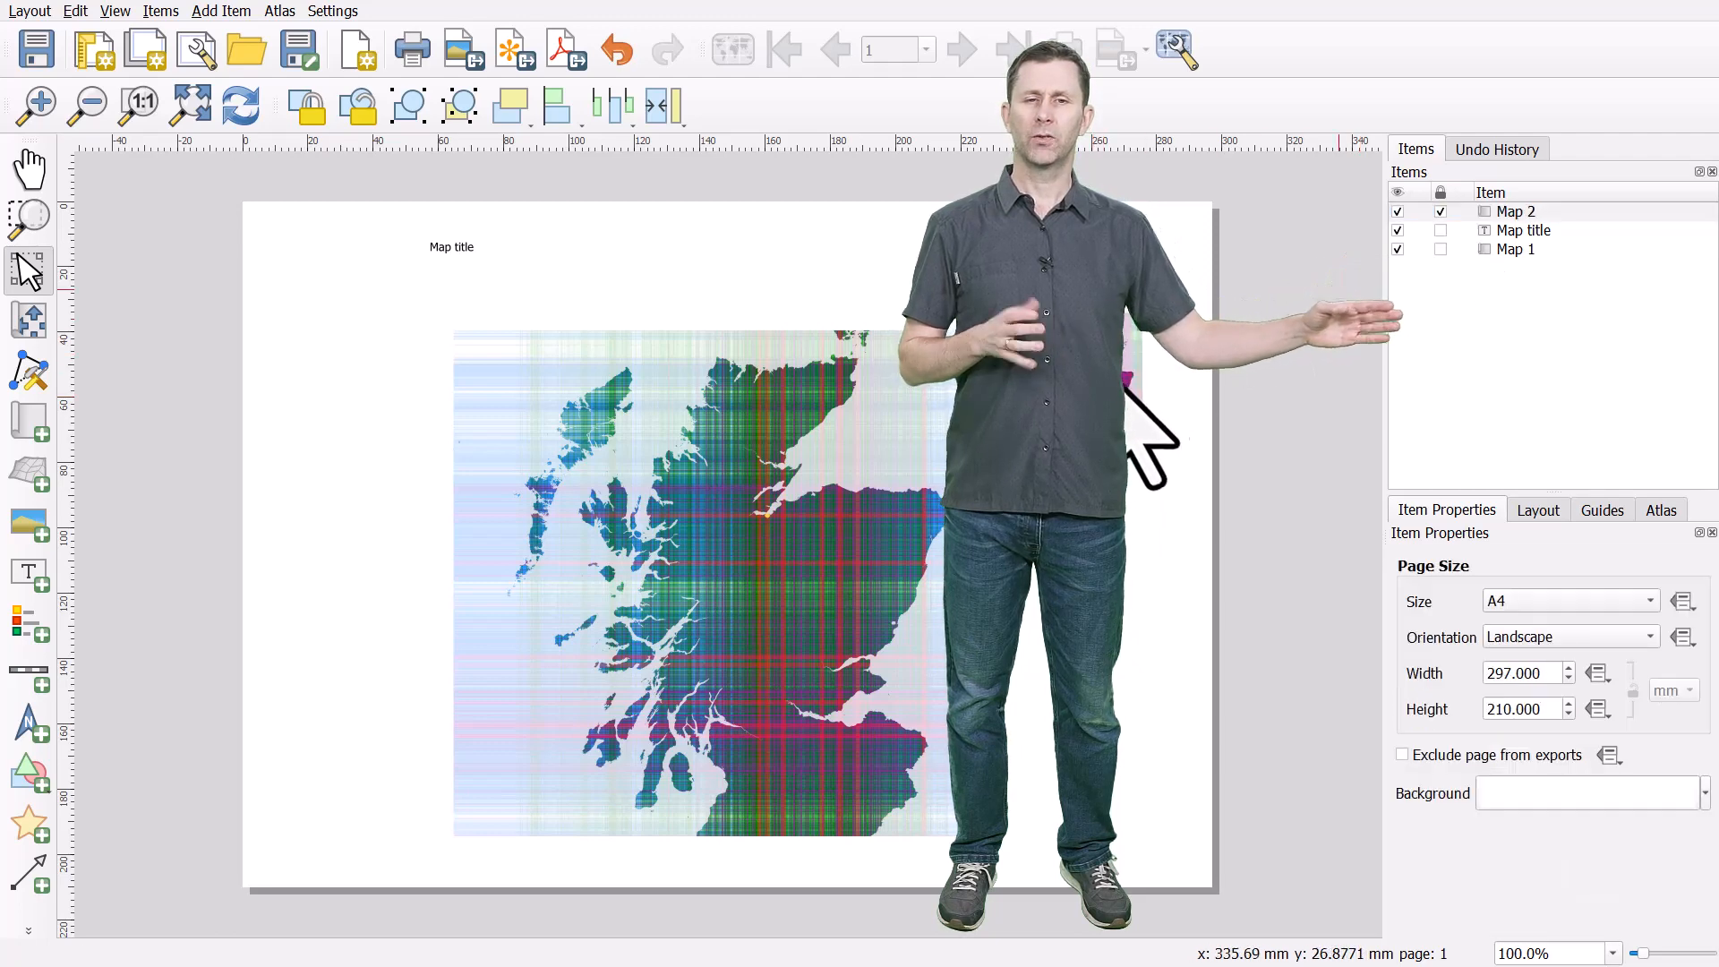
{"action": "left_click", "coordinate": [1518, 211]}
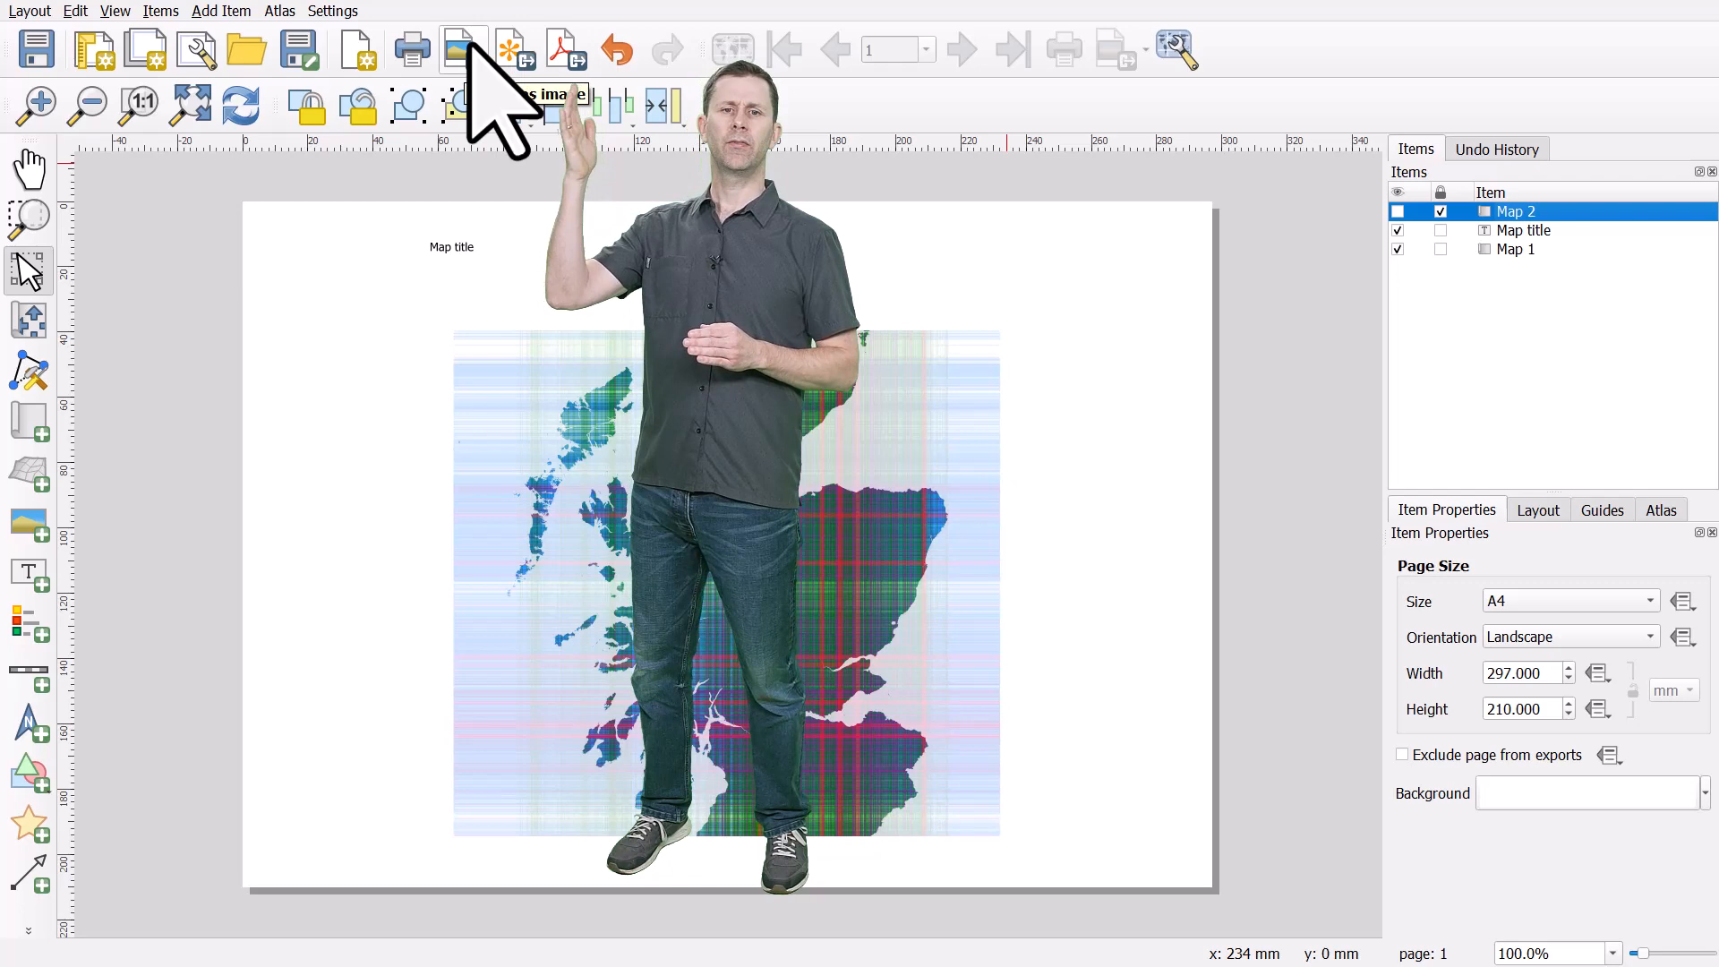
{"action": "mouse_move", "coordinate": [567, 50]}
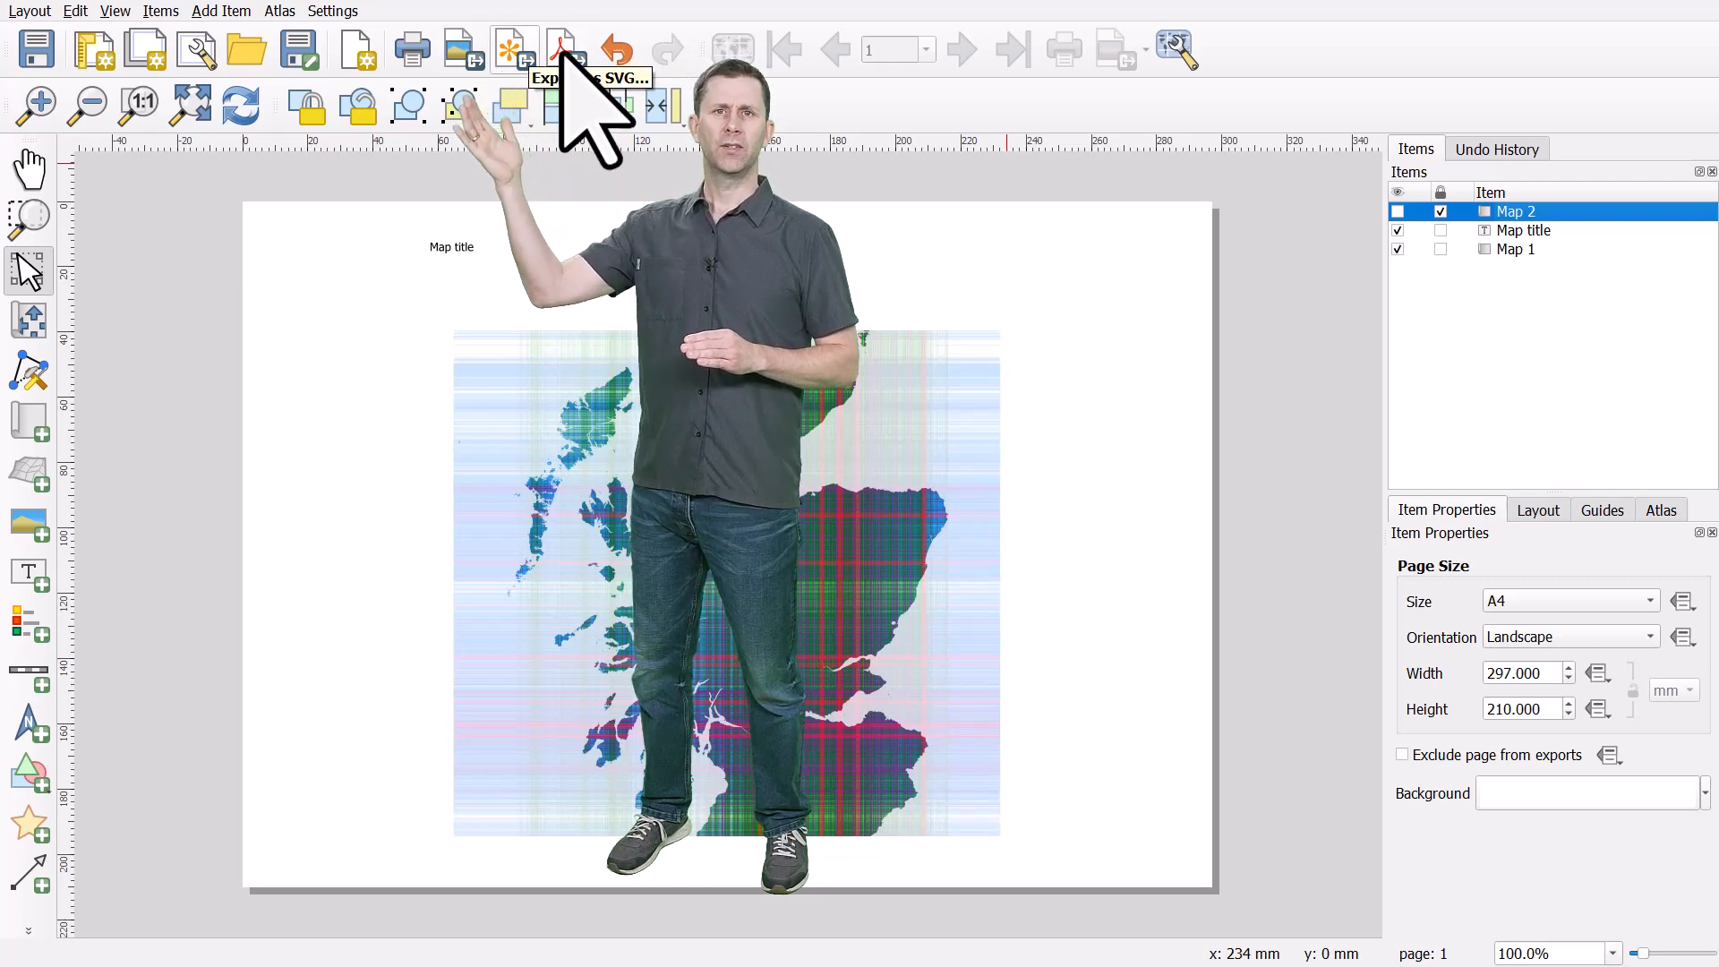